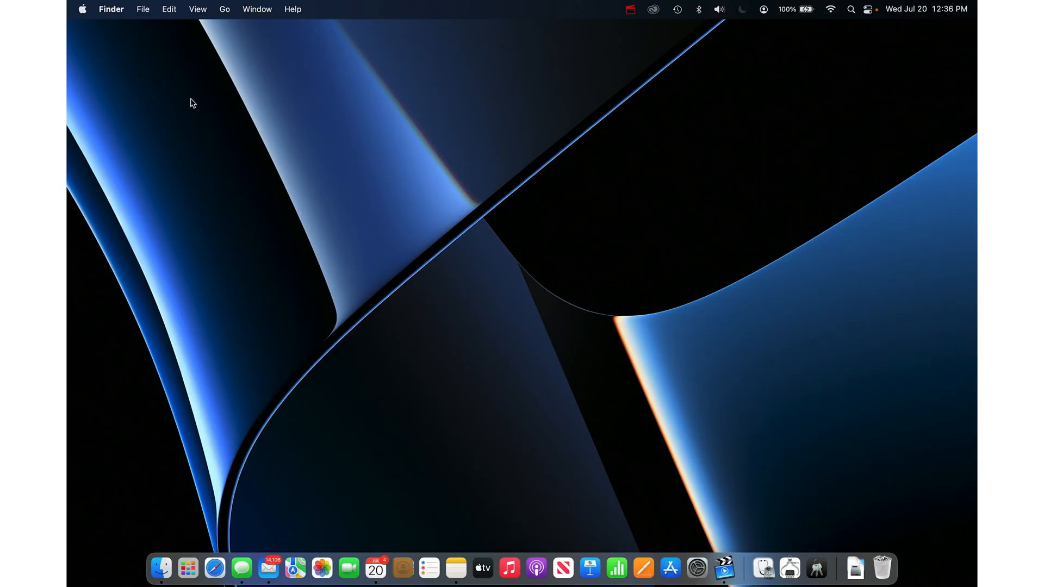
Step: Launch System Preferences from the Apple menu
click(82, 9)
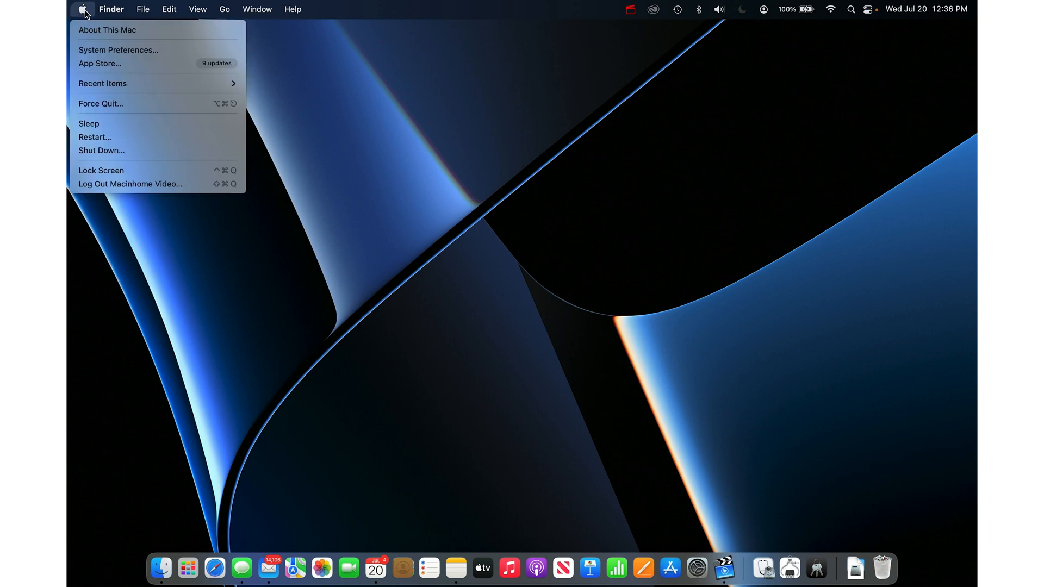
click(118, 50)
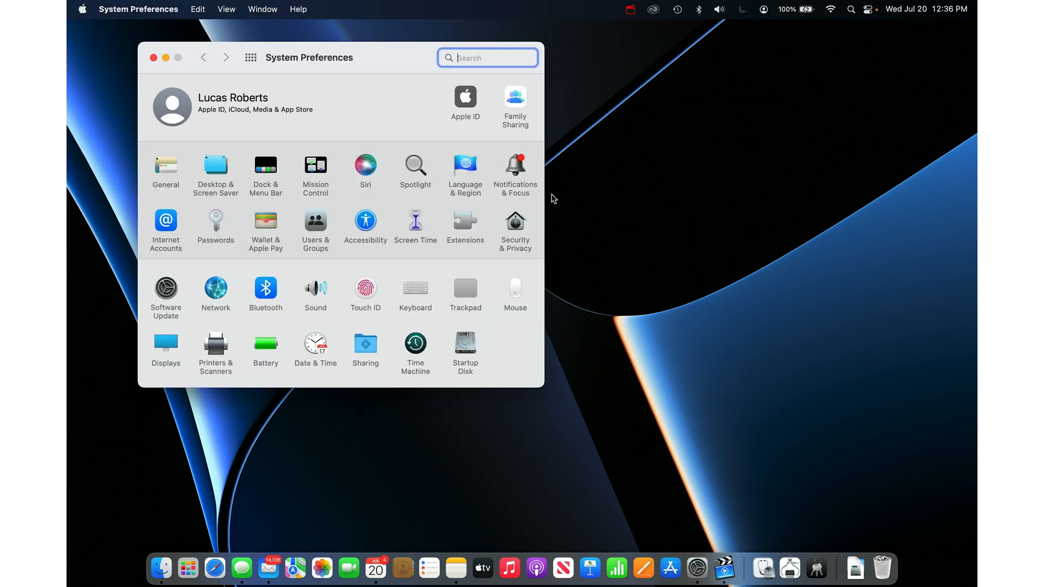
Step: Show the Notifications & Focus pane with its per-app list
click(514, 169)
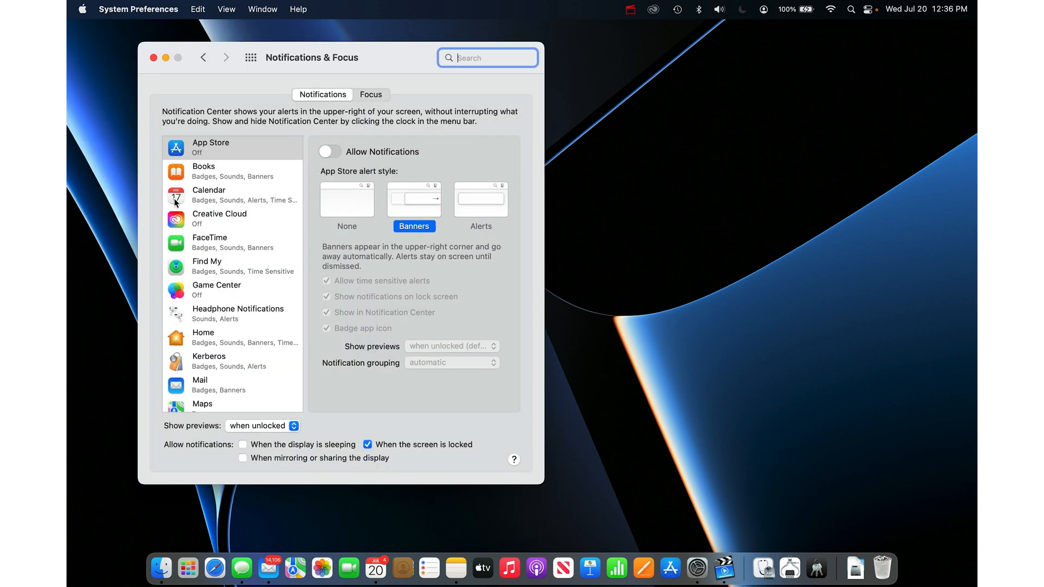
scroll(down, 3)
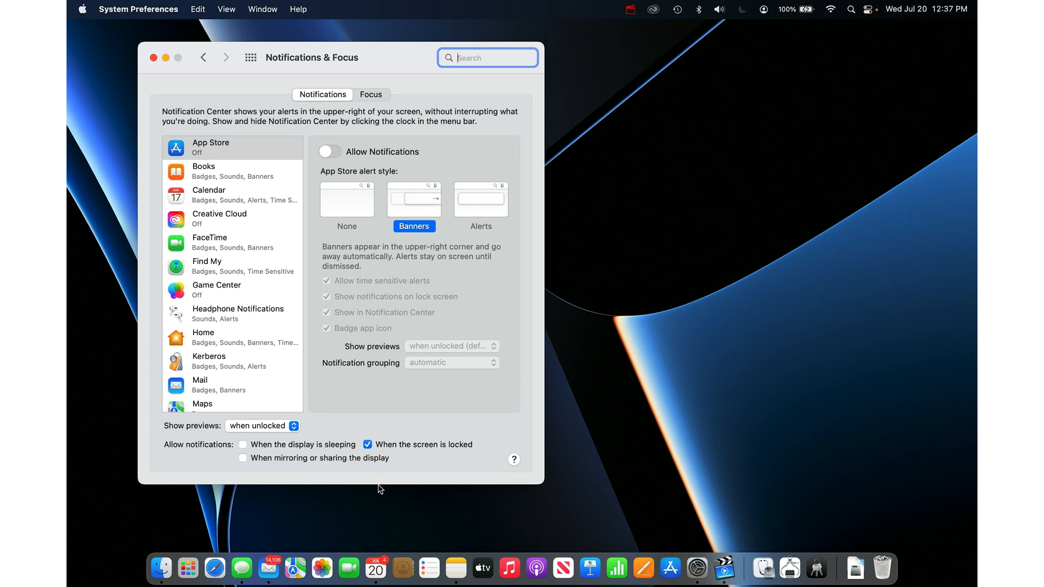
mouse_move(269, 571)
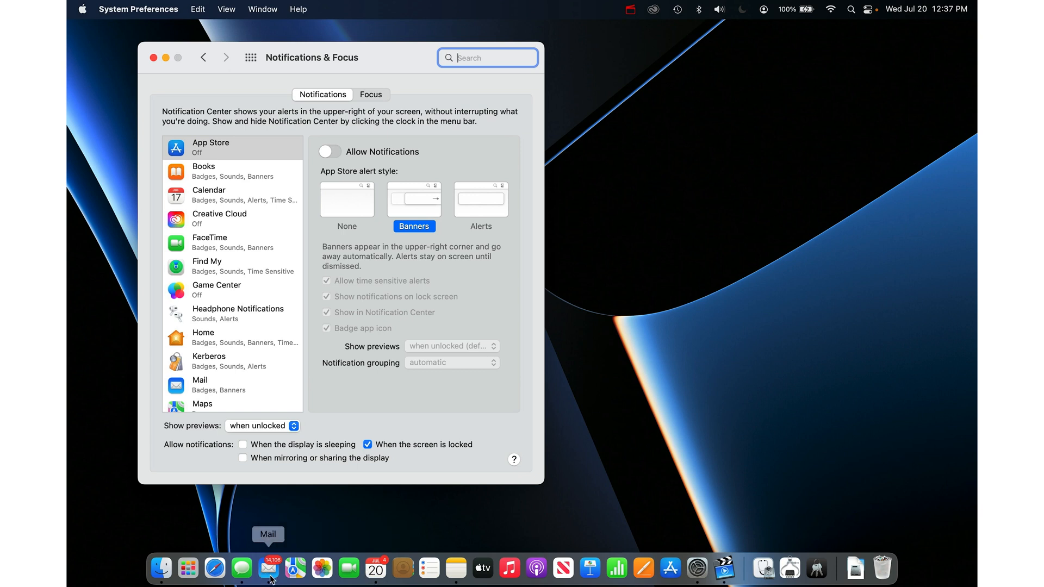
mouse_move(236, 164)
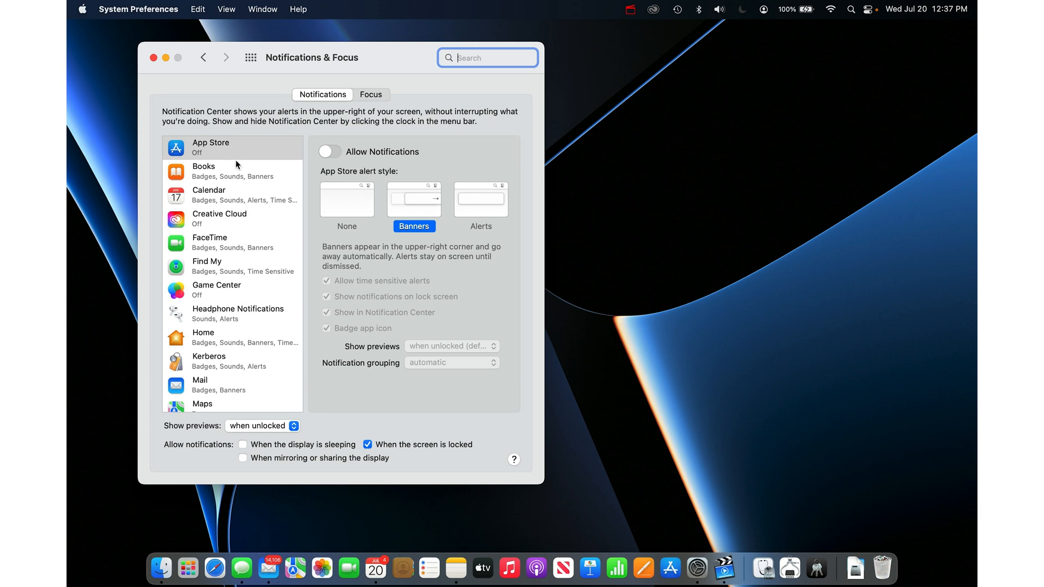
Step: Switch off Allow Notifications for Books, then select Calendar's settings
click(233, 170)
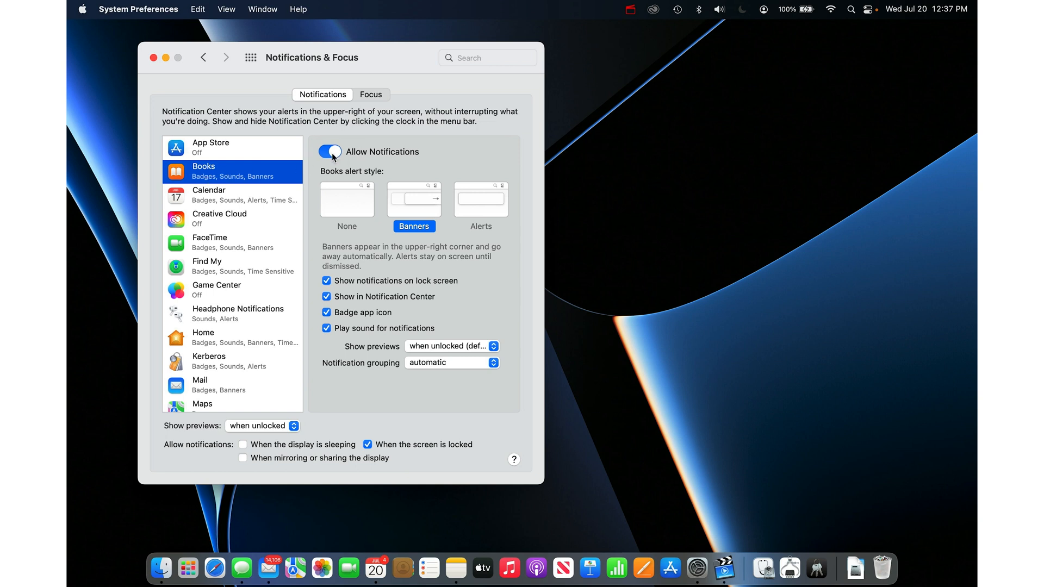
click(329, 152)
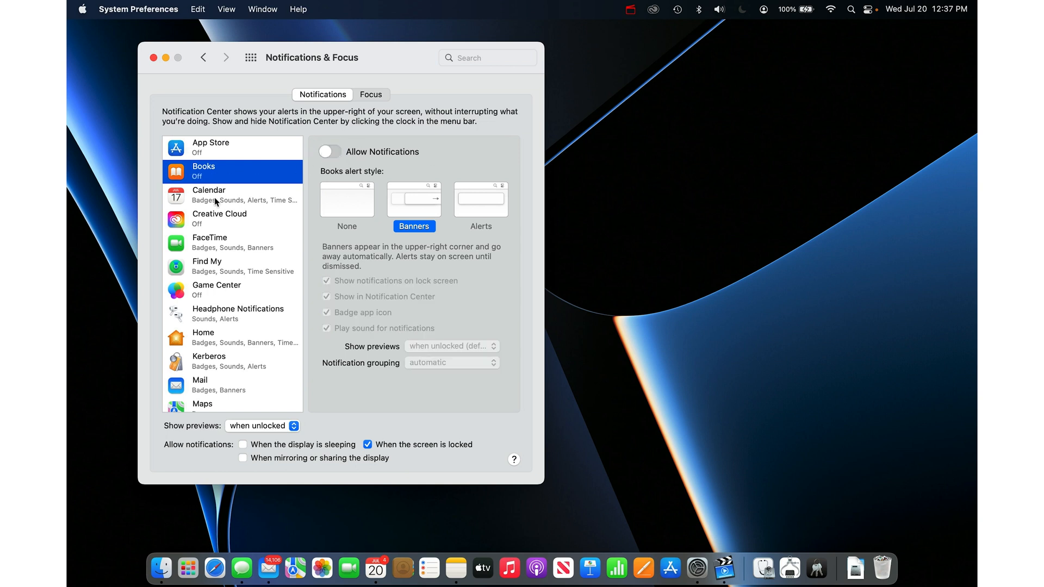
click(233, 242)
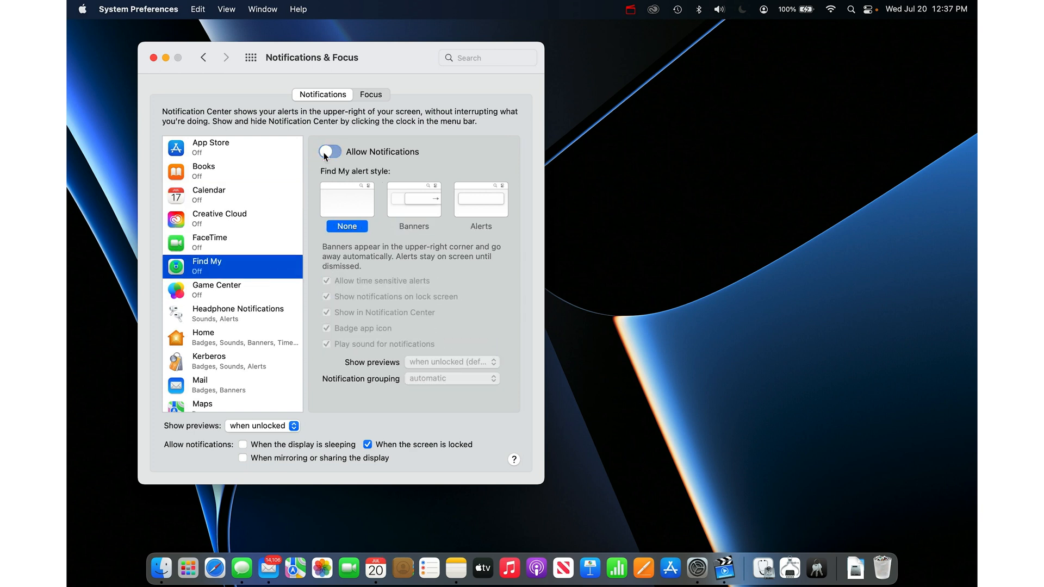
click(232, 195)
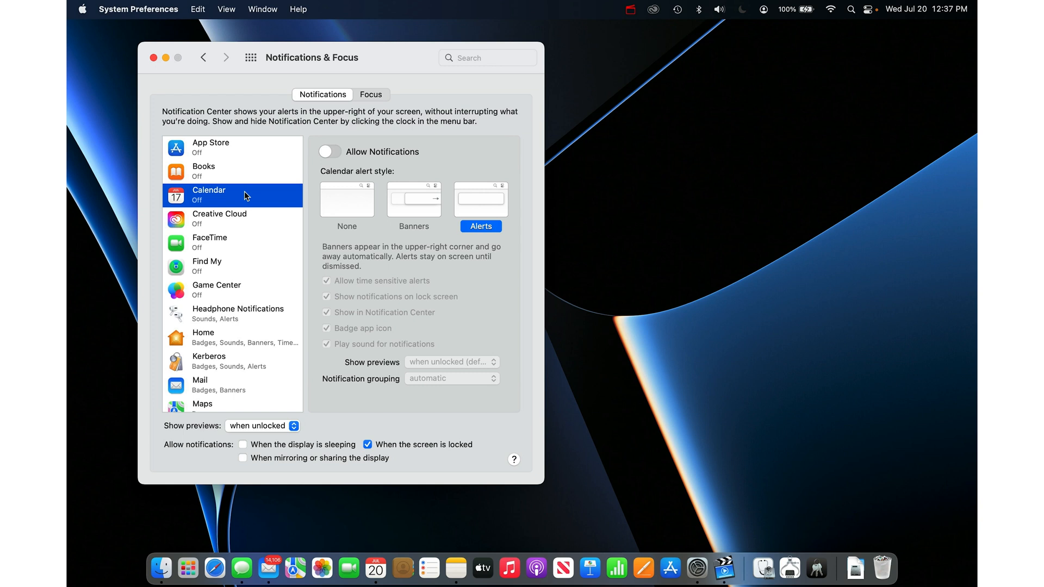
Step: Re-enable Calendar notifications with sound but no app icon badge
click(328, 151)
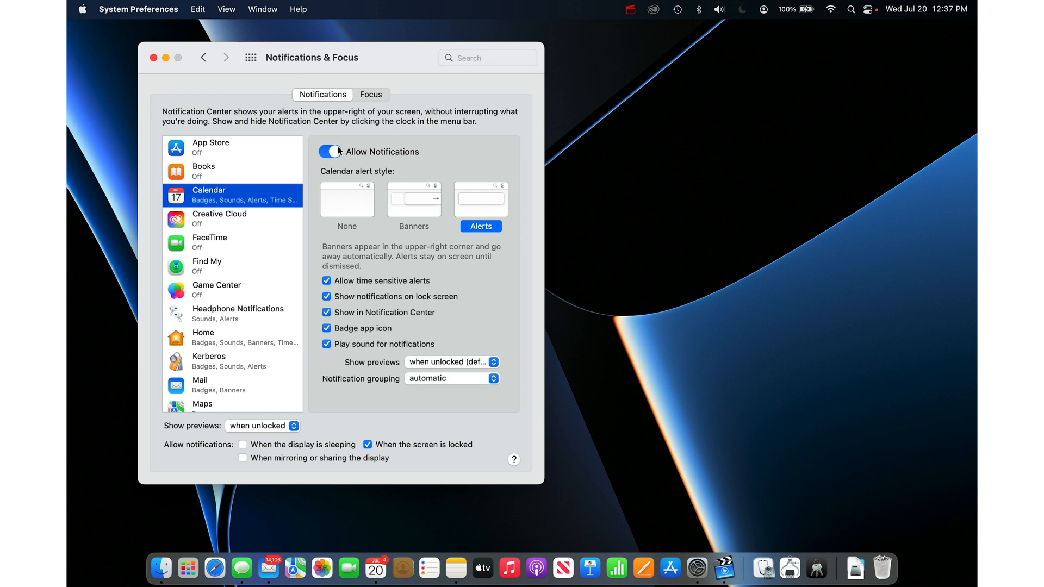
mouse_move(492, 209)
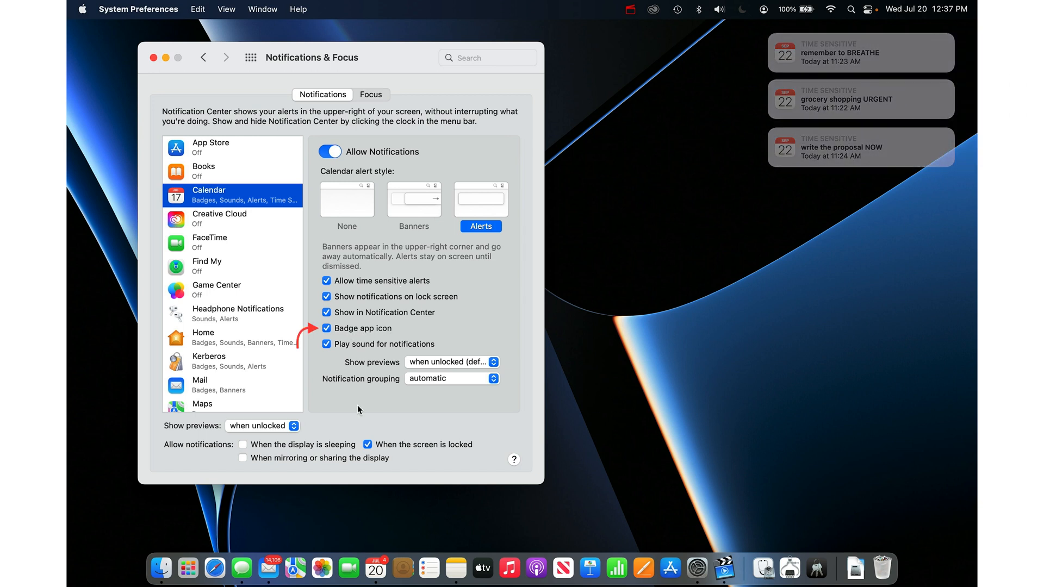
mouse_move(268, 568)
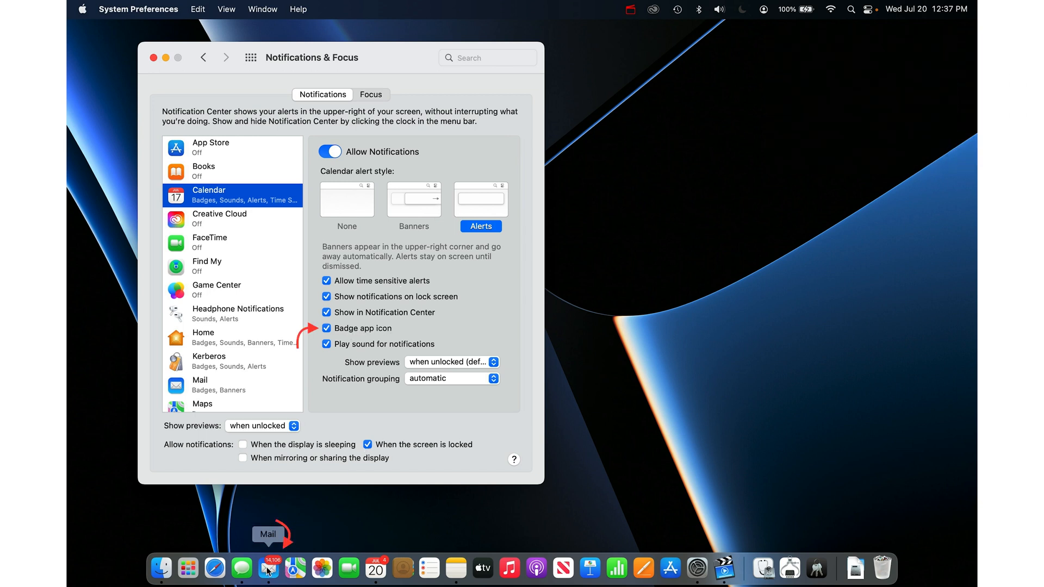
mouse_move(305, 443)
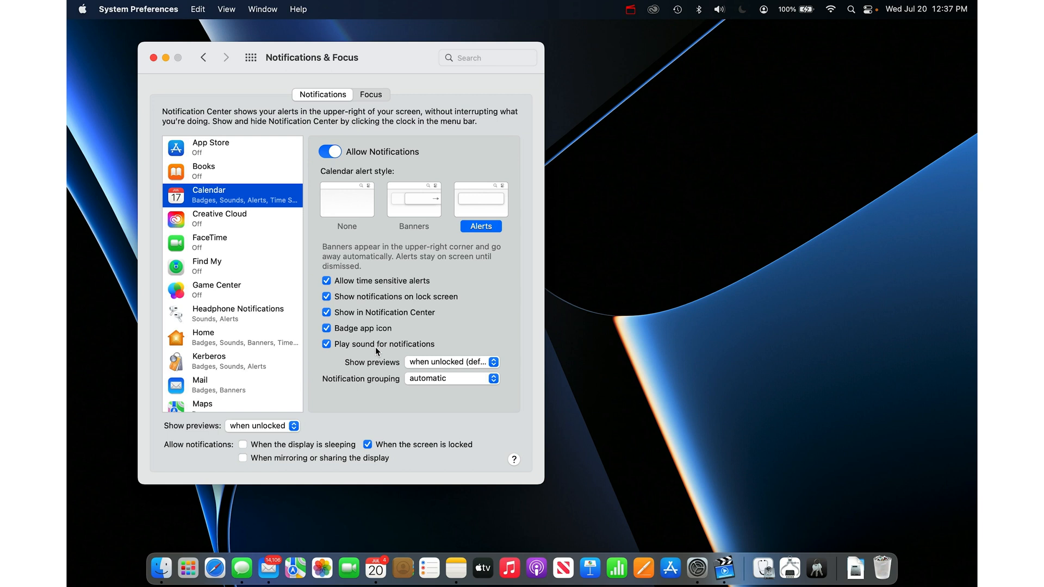
mouse_move(524, 204)
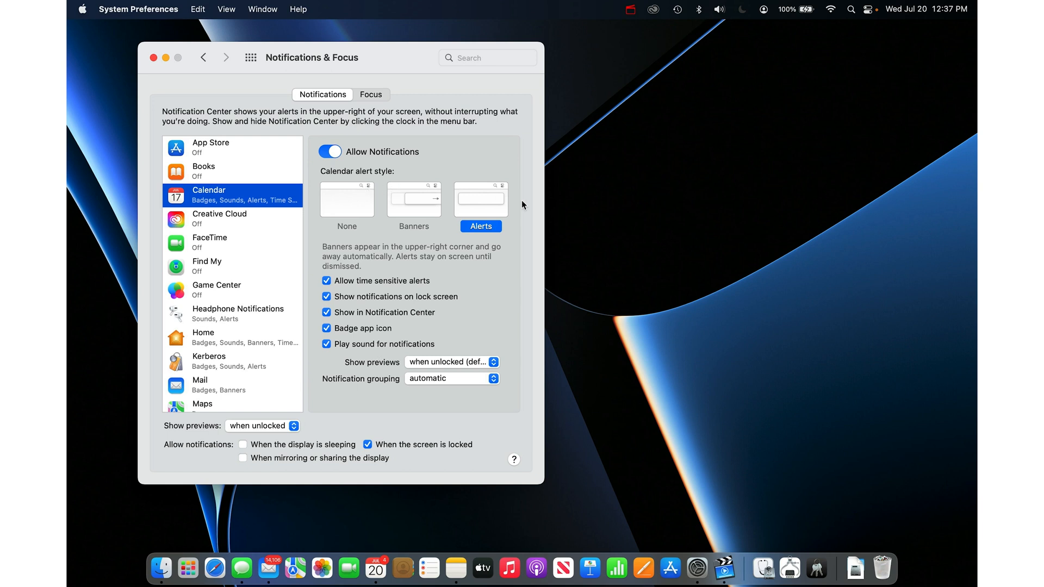
mouse_move(378, 527)
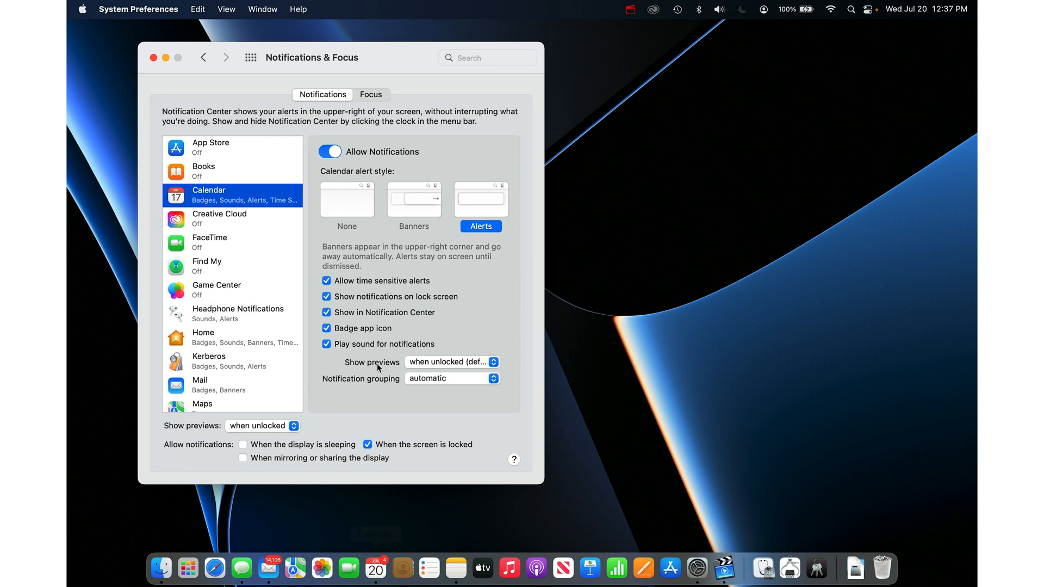
click(325, 327)
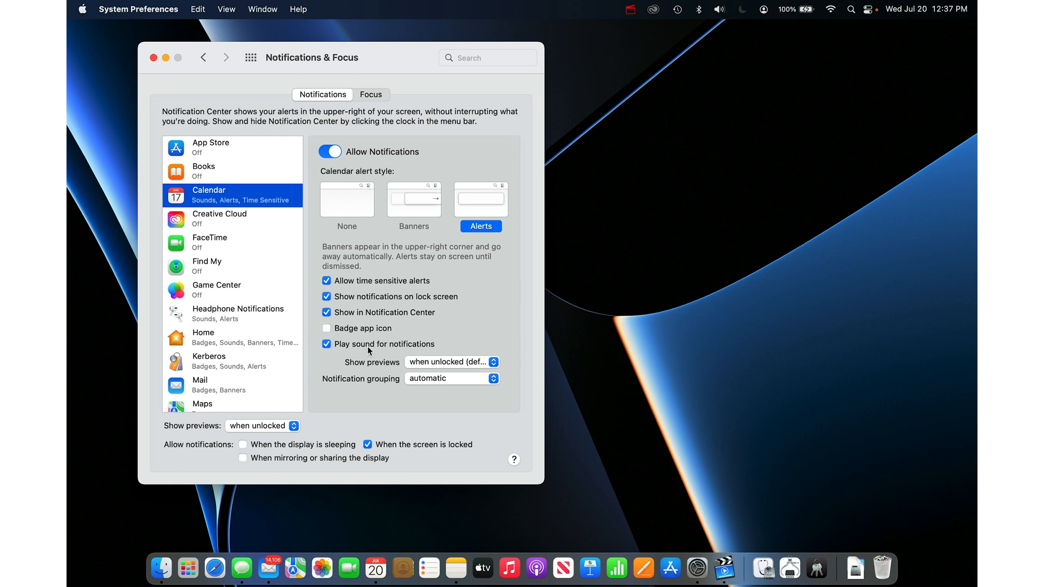